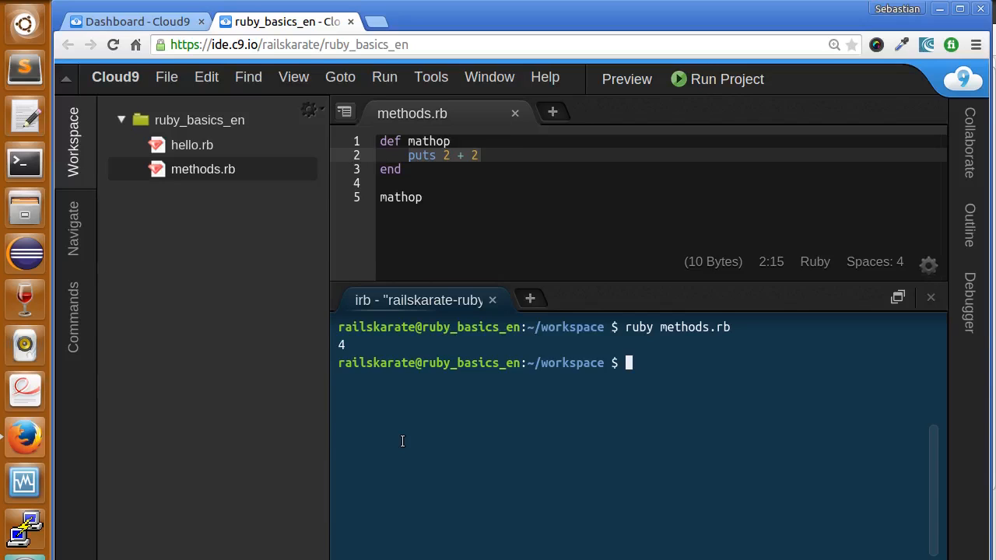
mouse_move(466, 277)
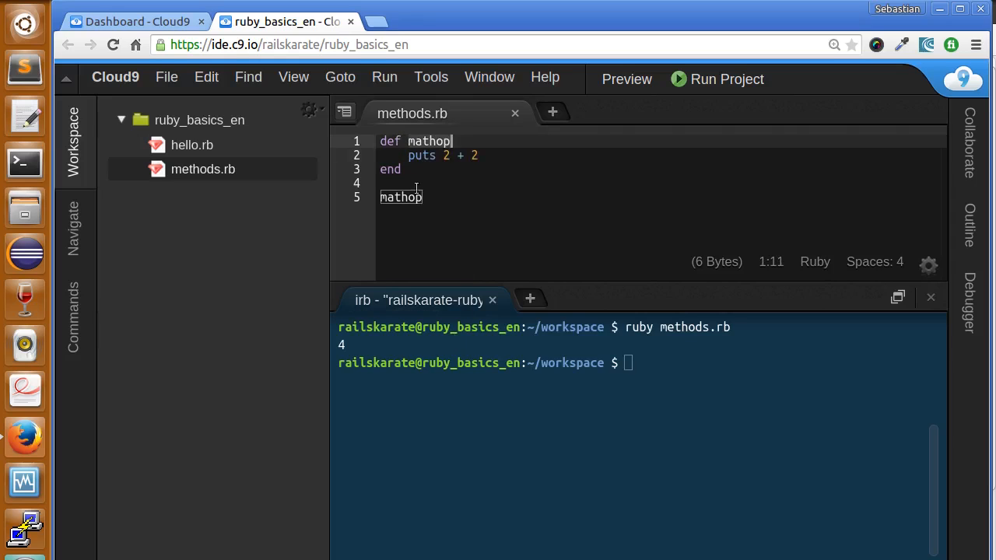
- Give mathop a parameter a, print a + 2, and call it as mathop 2
left_click(480, 155)
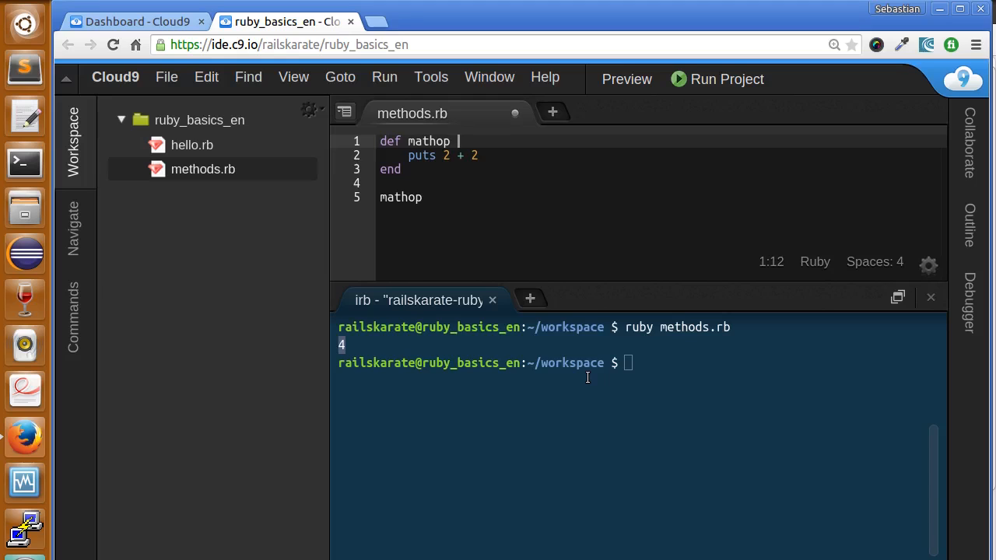
type("a")
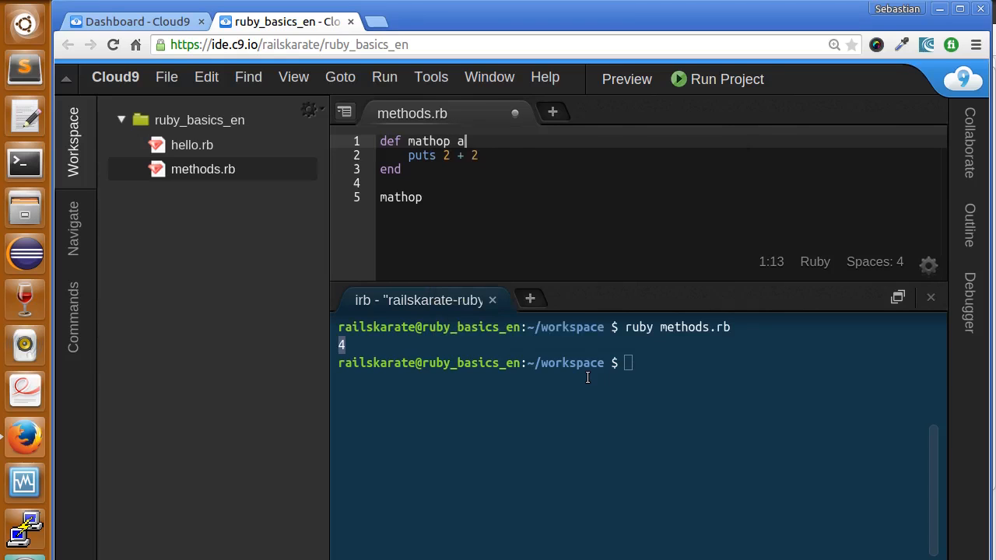
left_click(426, 156)
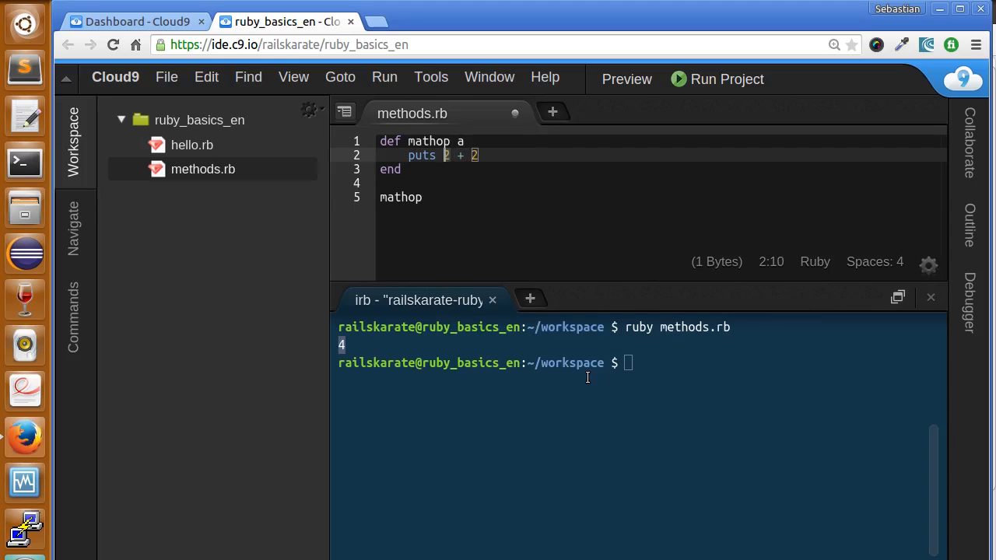
type("a")
left_click(642, 364)
type("ruby methods.rb")
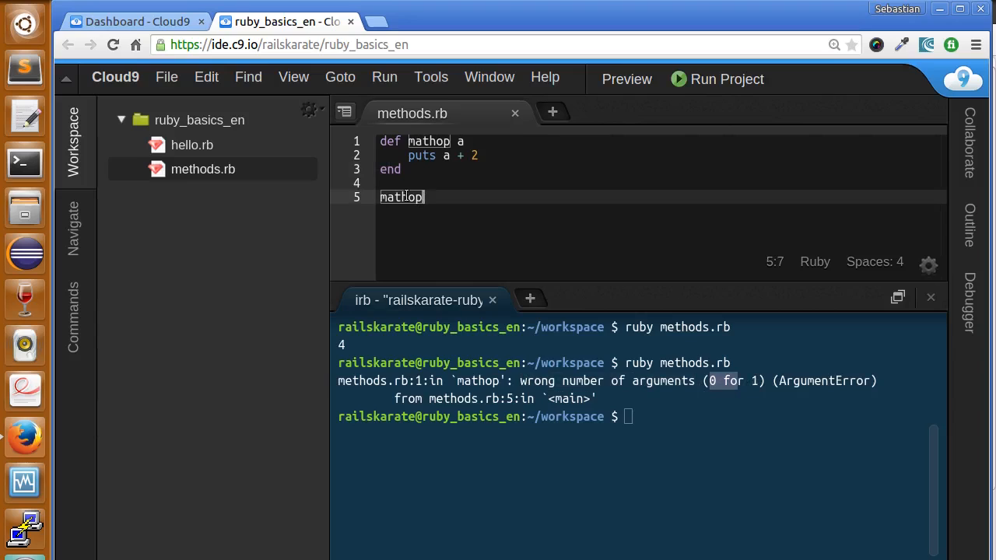
left_click(467, 141)
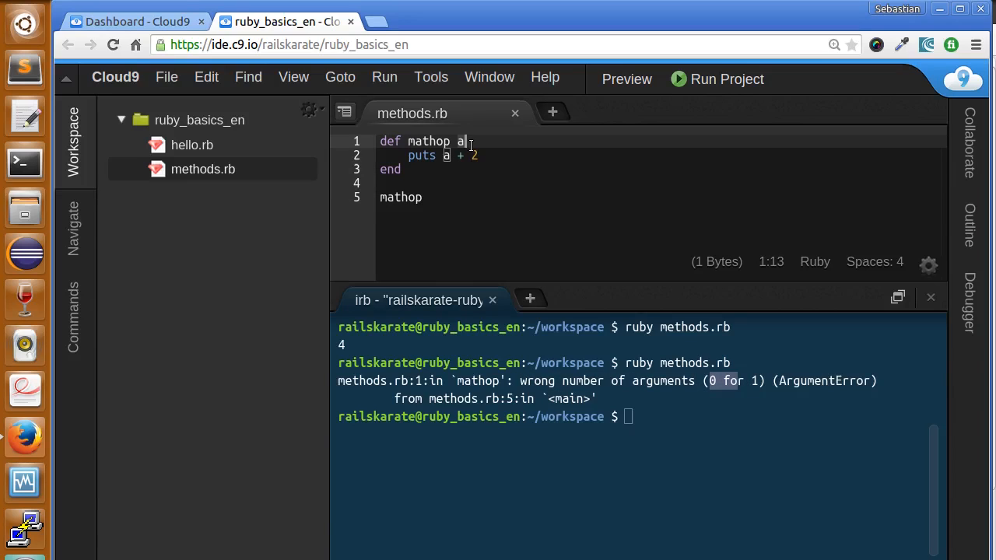
double_click(402, 197)
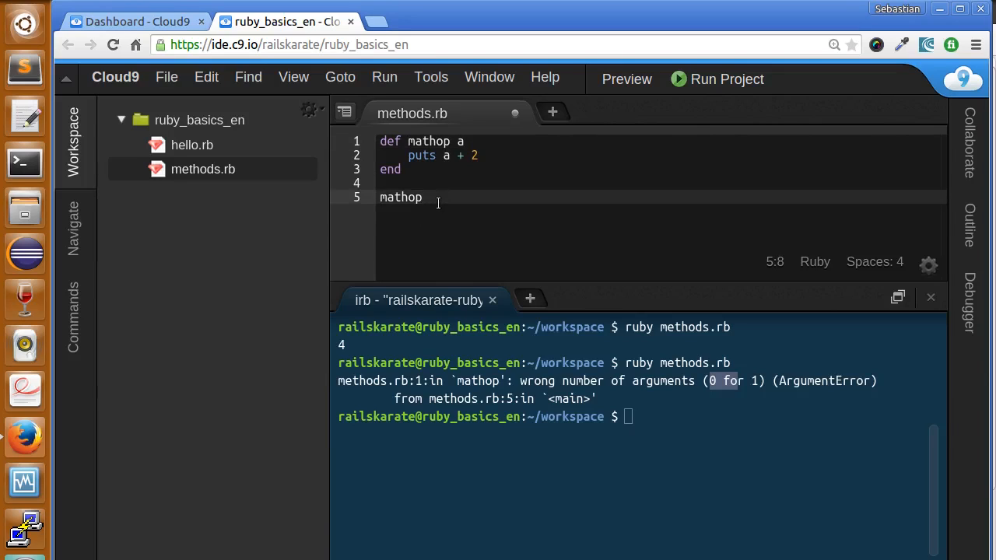
type("2")
left_click(636, 417)
type("ruby methods.rb")
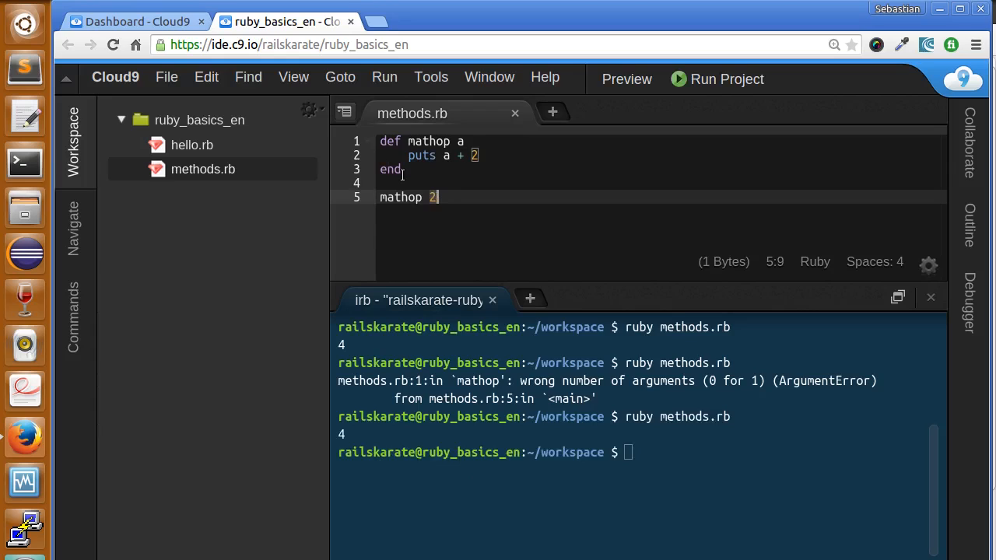
- Change the definition to def mathop a, b and the body to puts a + b
left_click(449, 155)
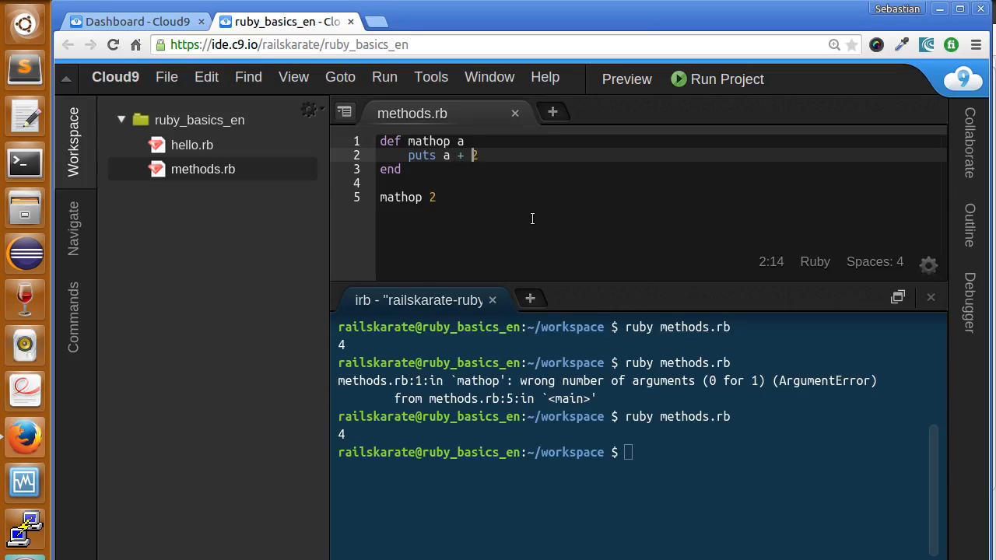
mouse_move(544, 281)
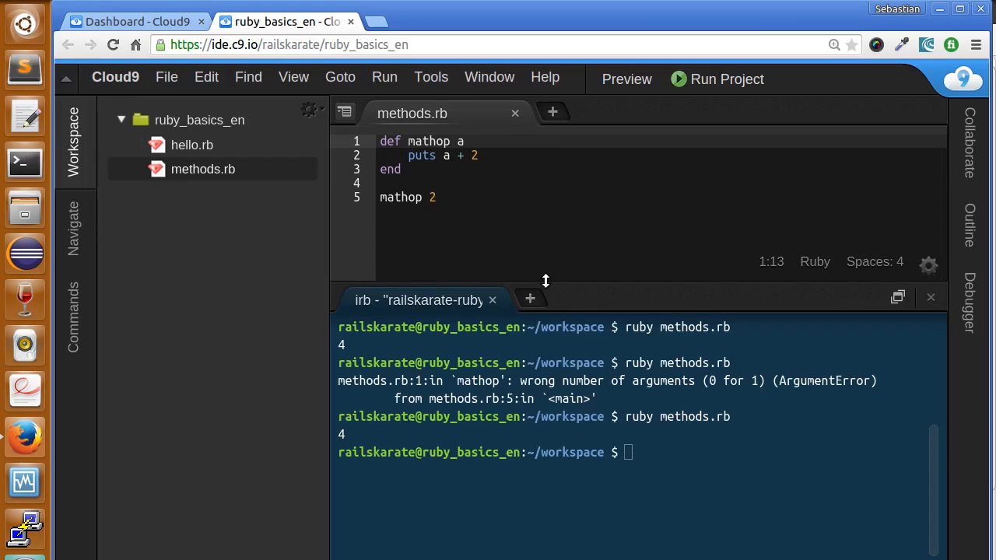
type(",")
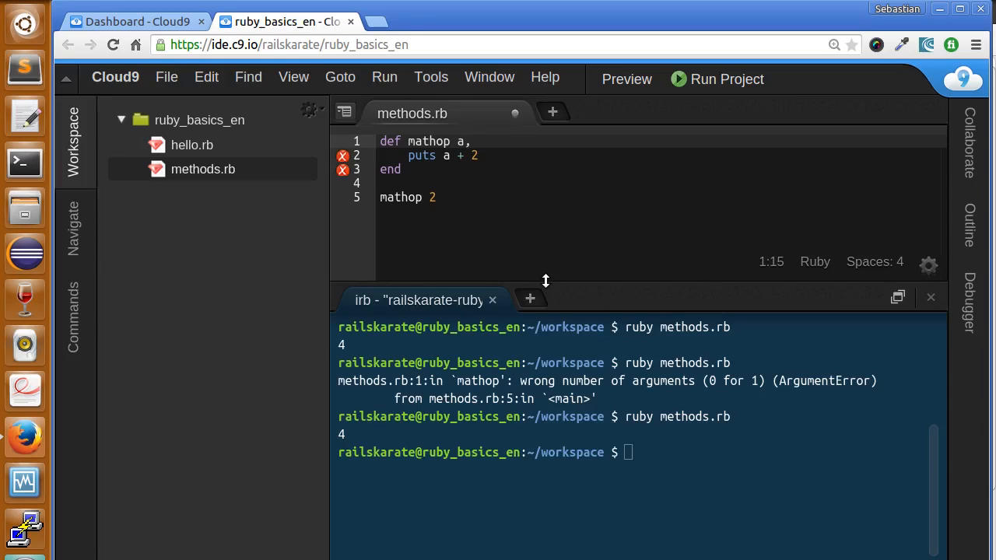
type(", b")
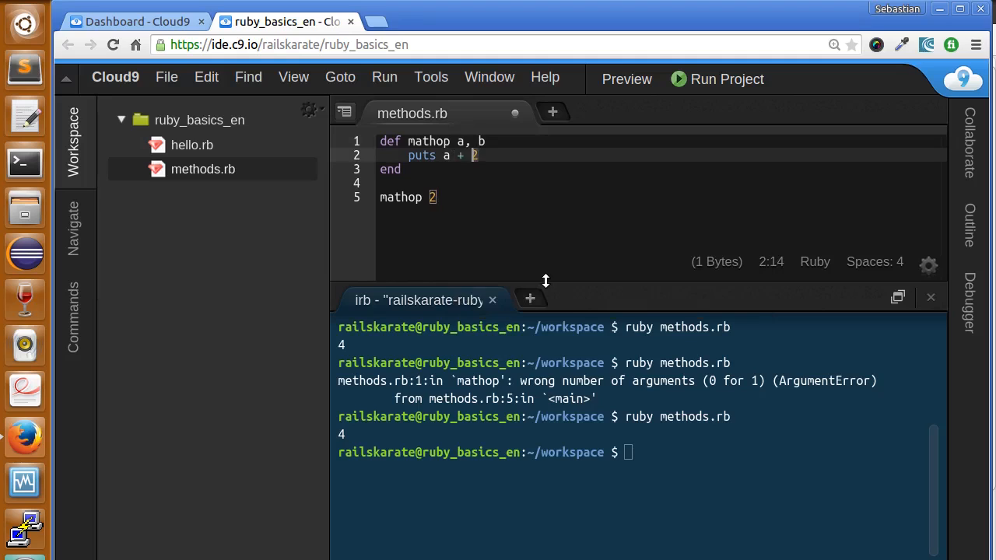
type("b")
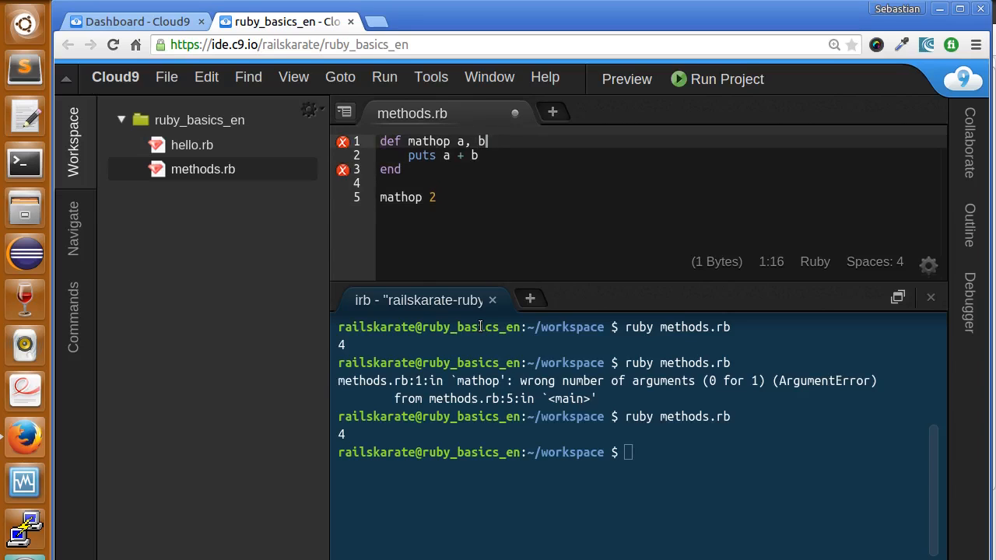
left_click(449, 155)
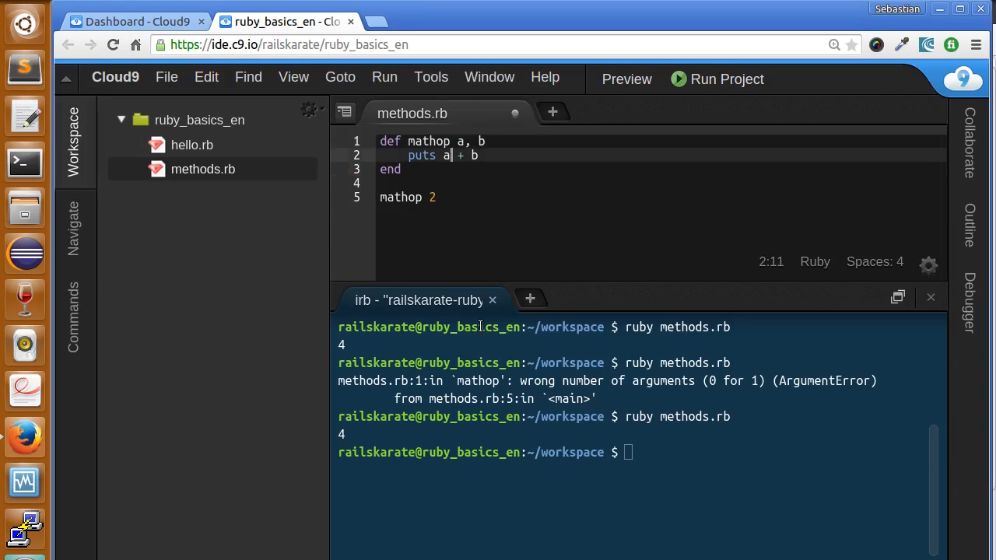
left_click(436, 197)
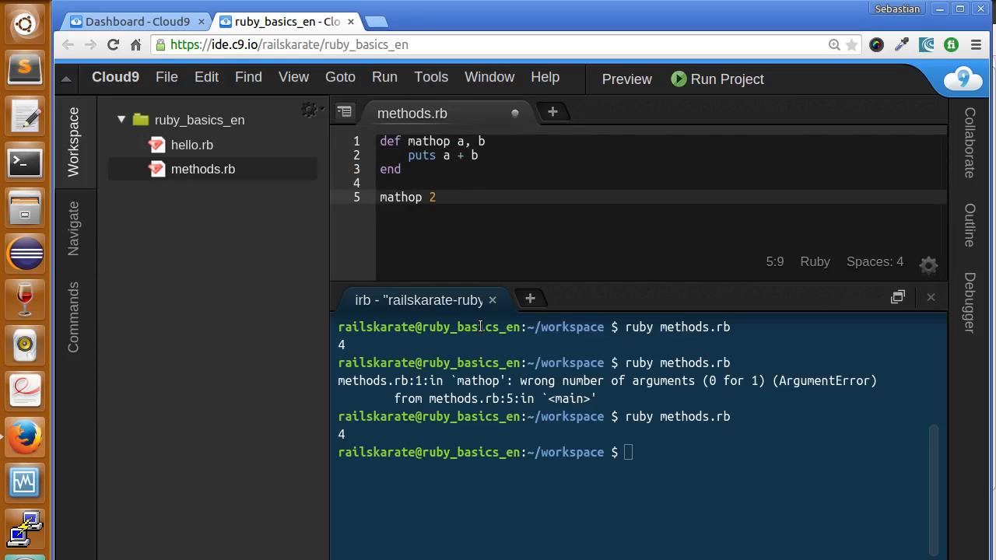
left_click(435, 197)
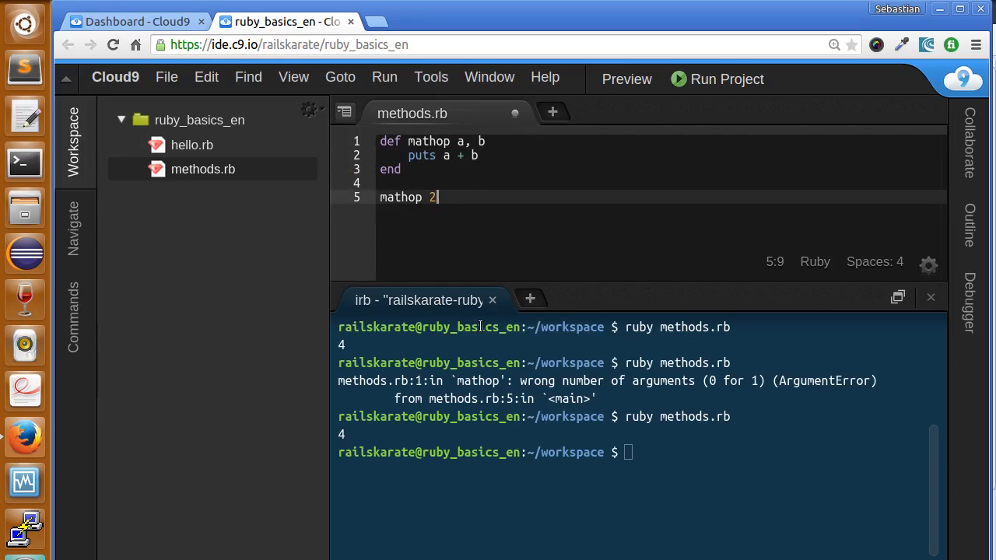
- Change the existing call to mathop 4, 4
type(",")
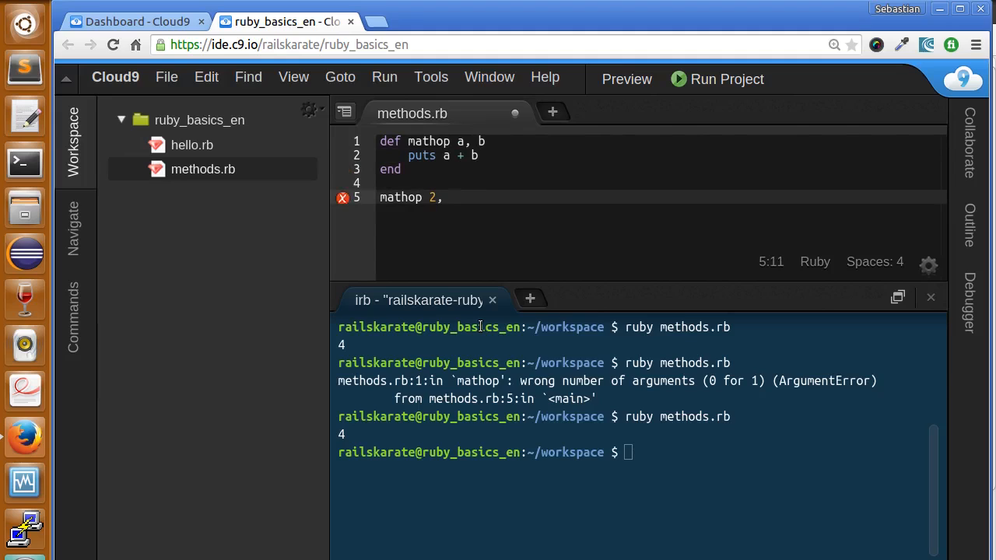
type("2")
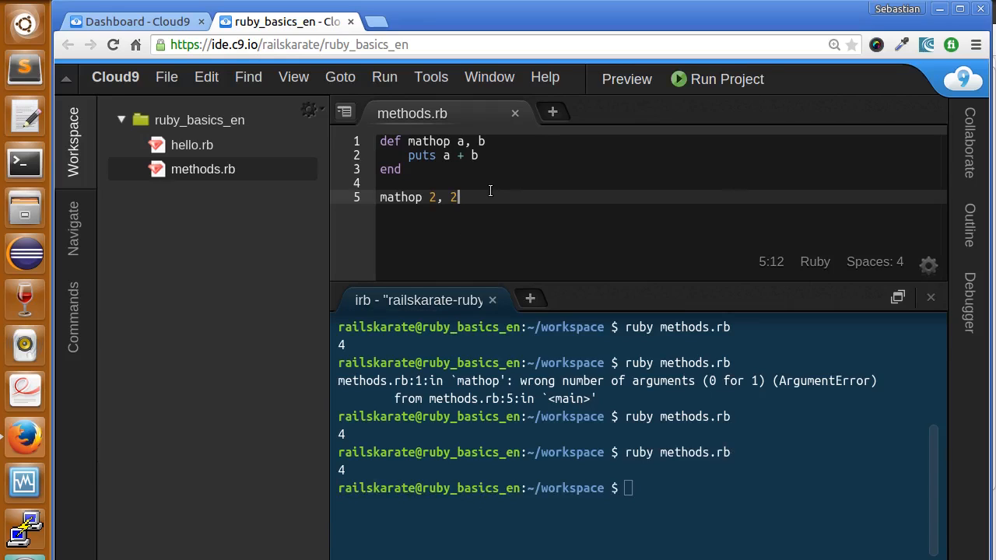
type("4")
left_click(636, 488)
type("ruby methods.rb")
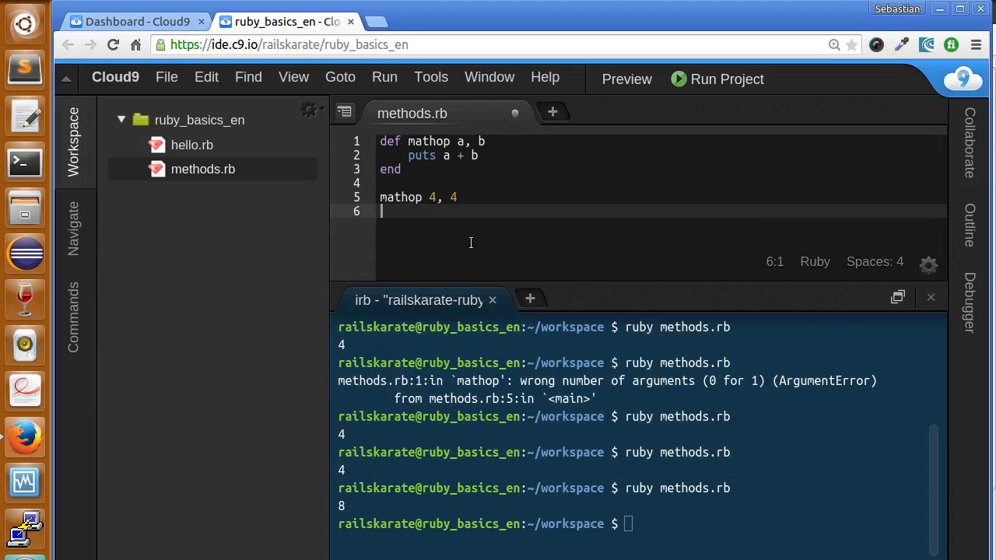
- Add a second call mathop 8, 5 and begin a new puts line
type("mathop 4,")
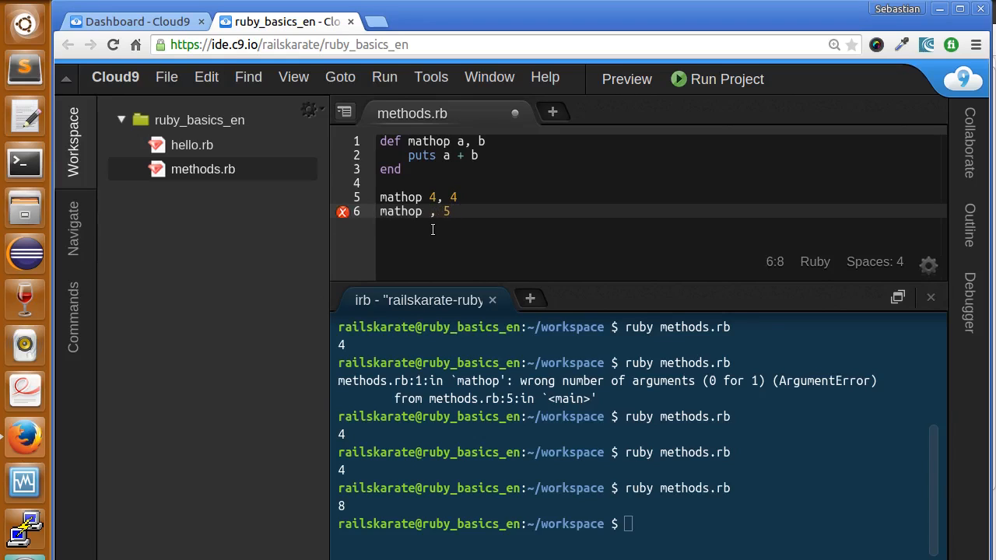
type("8")
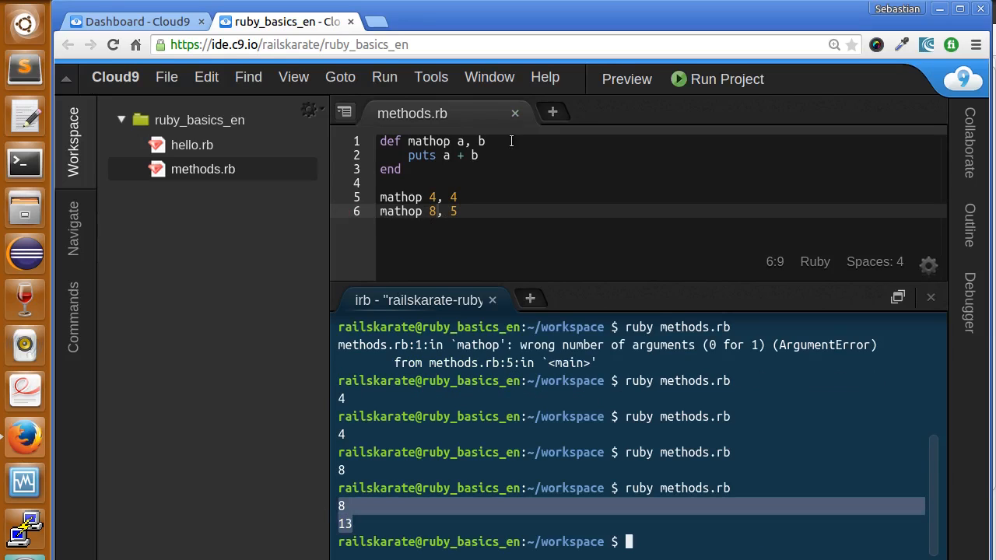
type("puts \"A")
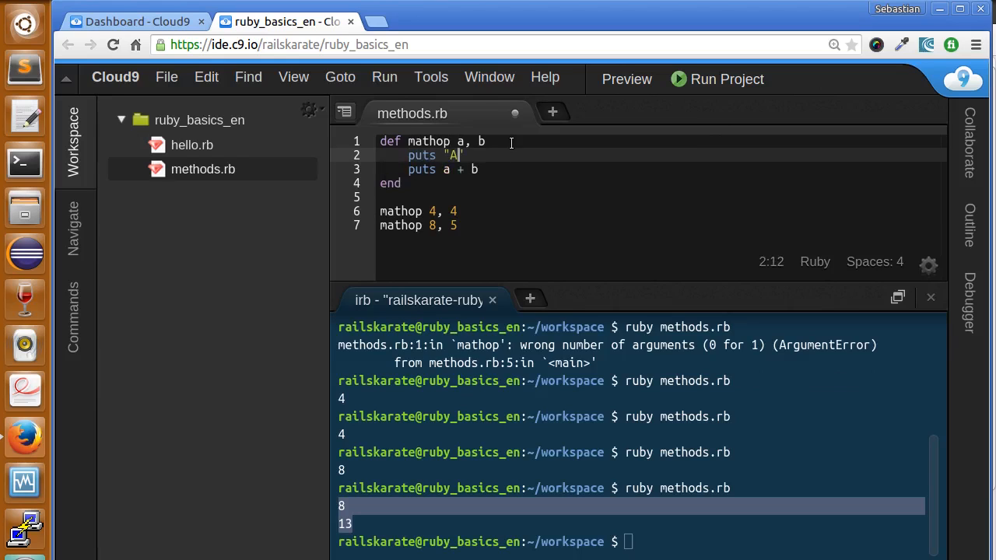
- Insert puts "Adding #{a} + #{b}:" as the first line of mathop
type("dding")
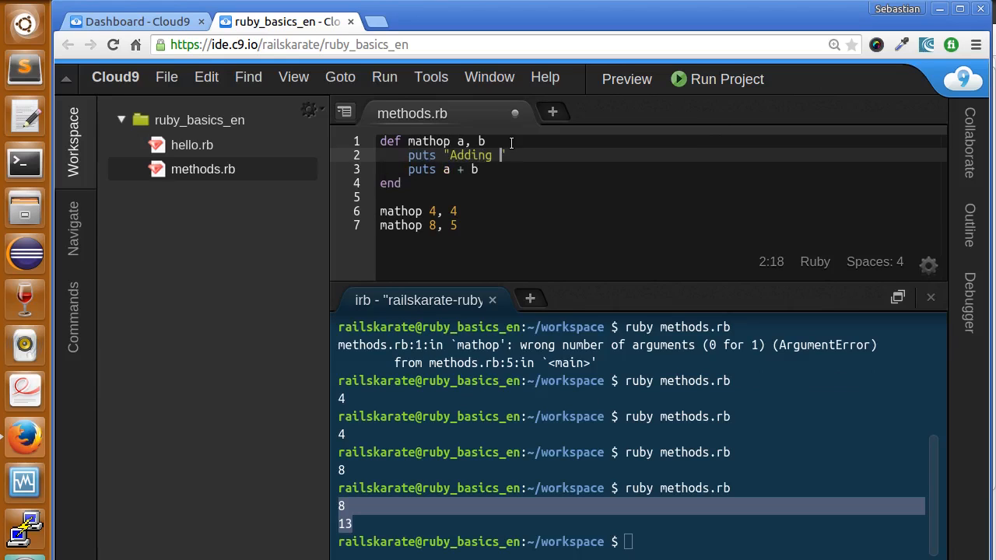
type("#{a} + #{")
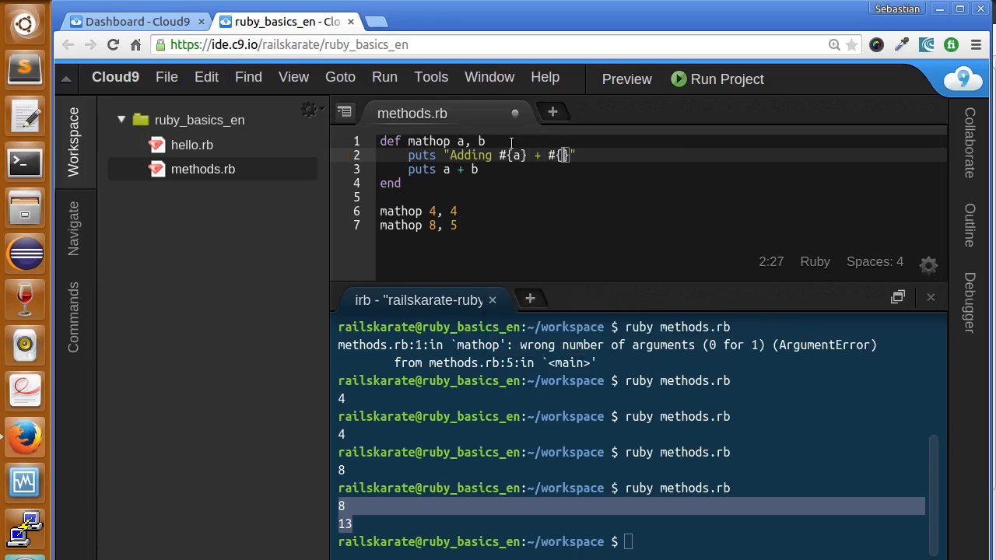
type("b}:")
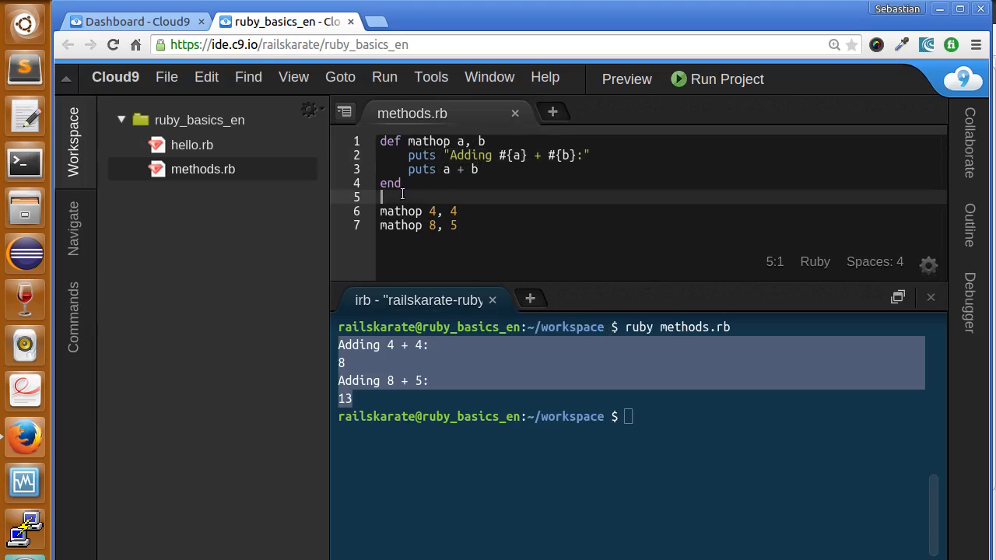
mouse_move(505, 231)
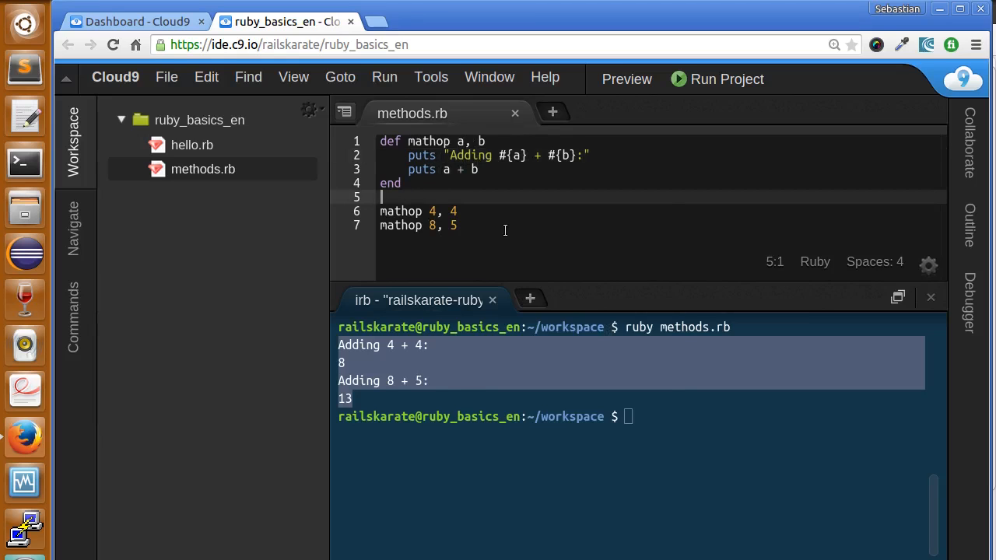
type("a")
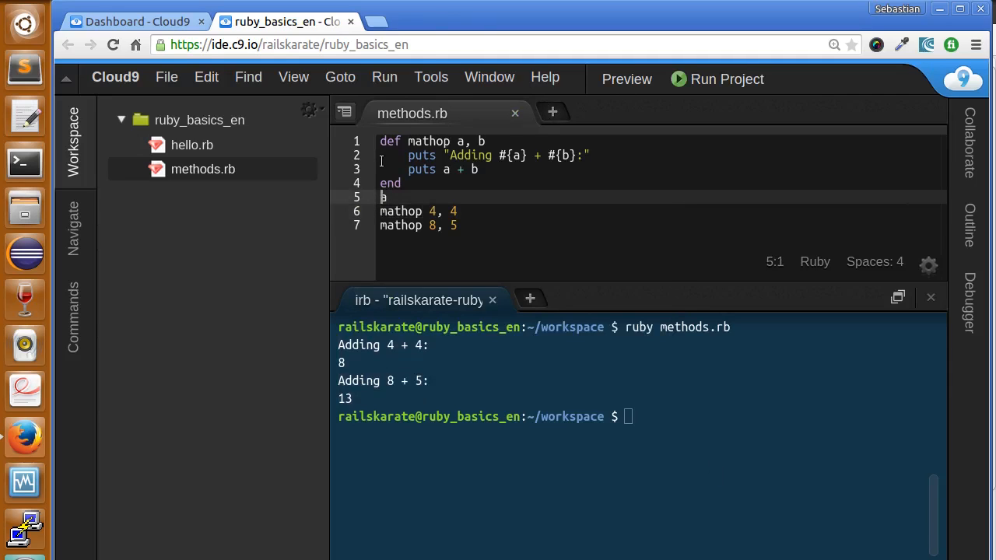
- Add a top-level puts "#{a}" line and see the undefined variable NameError
type("puts \"a")
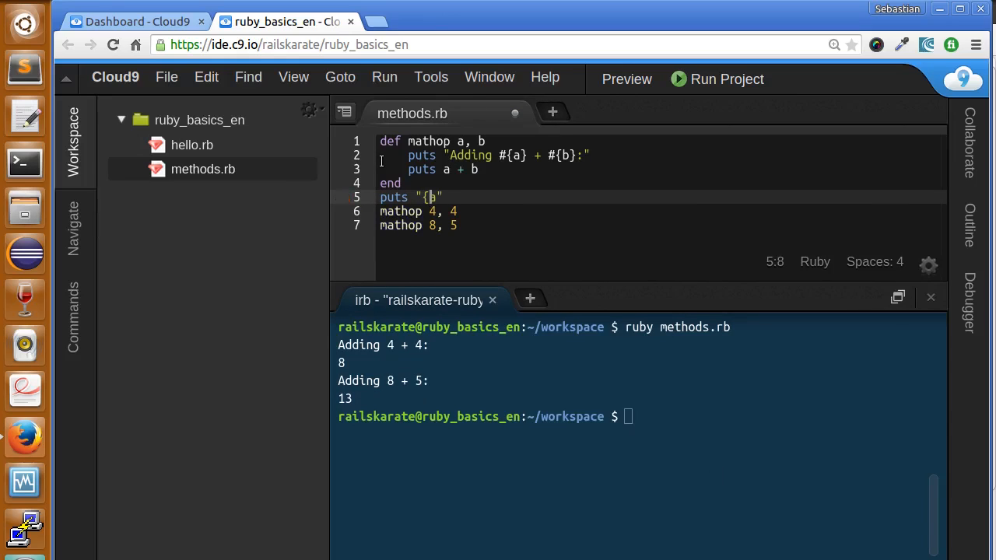
type("}")
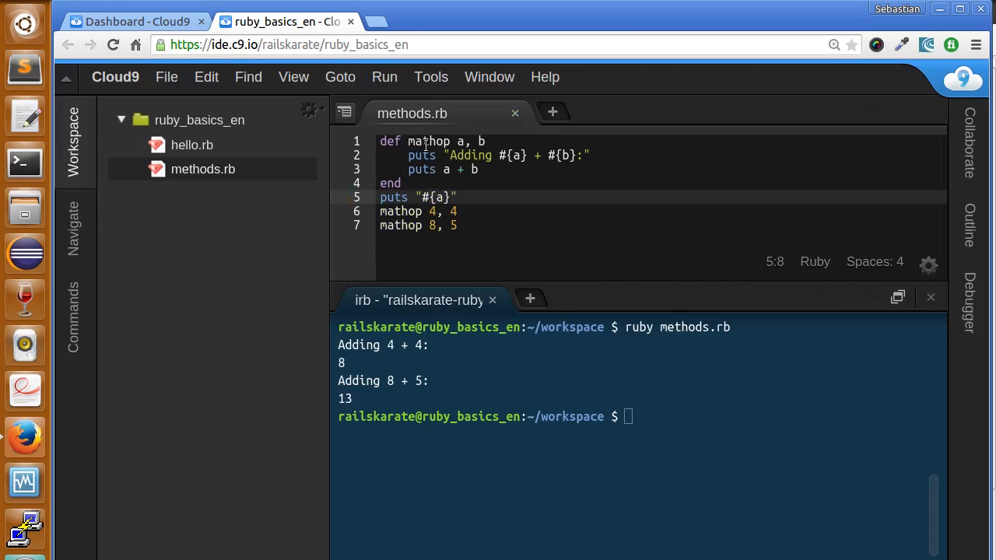
left_click(446, 168)
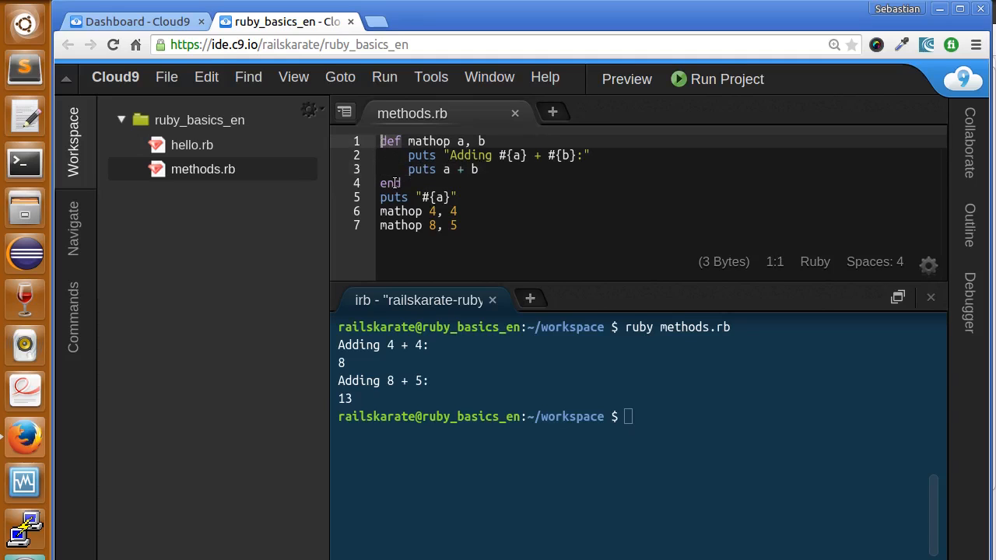
left_click(404, 183)
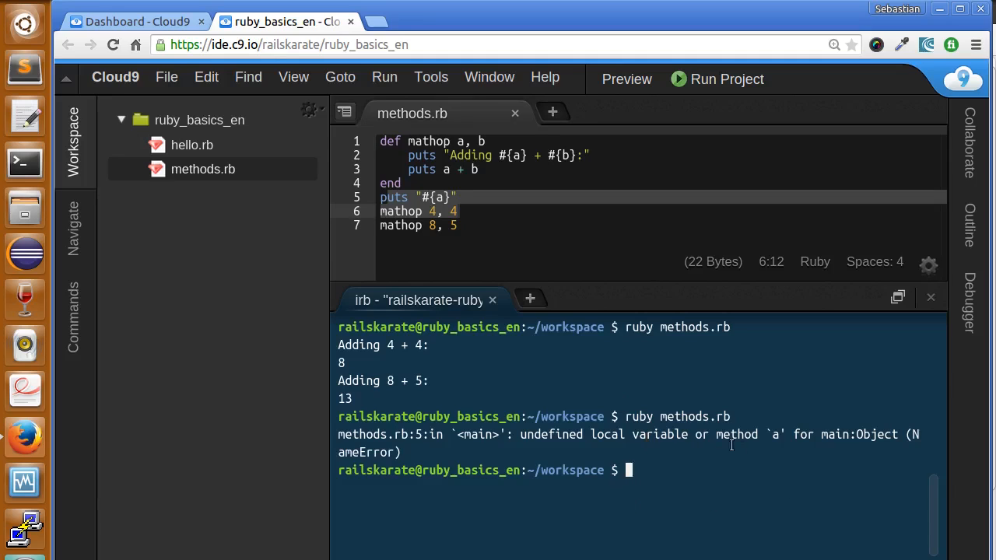
mouse_move(727, 439)
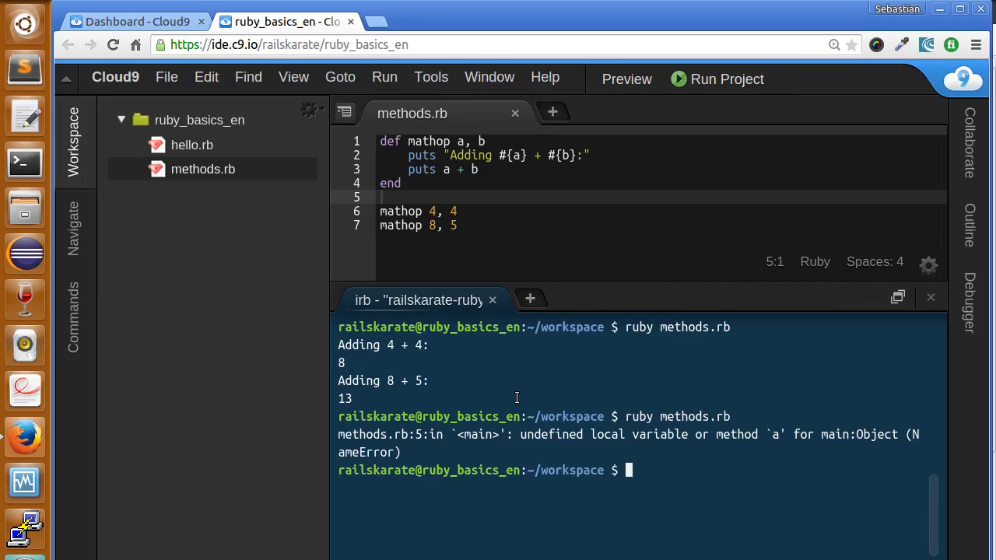
- Replace puts with return on mathop's a + b line
left_click(486, 184)
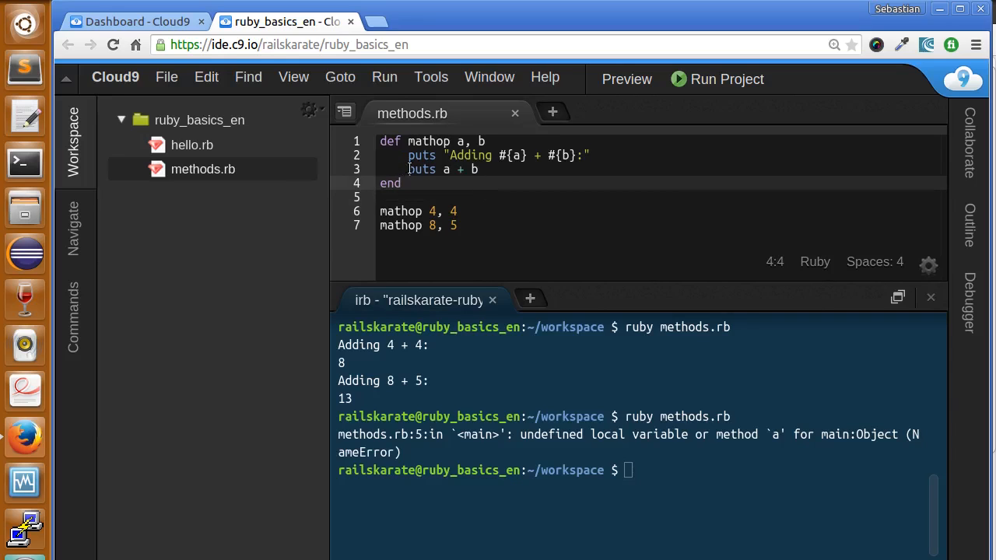
double_click(422, 169)
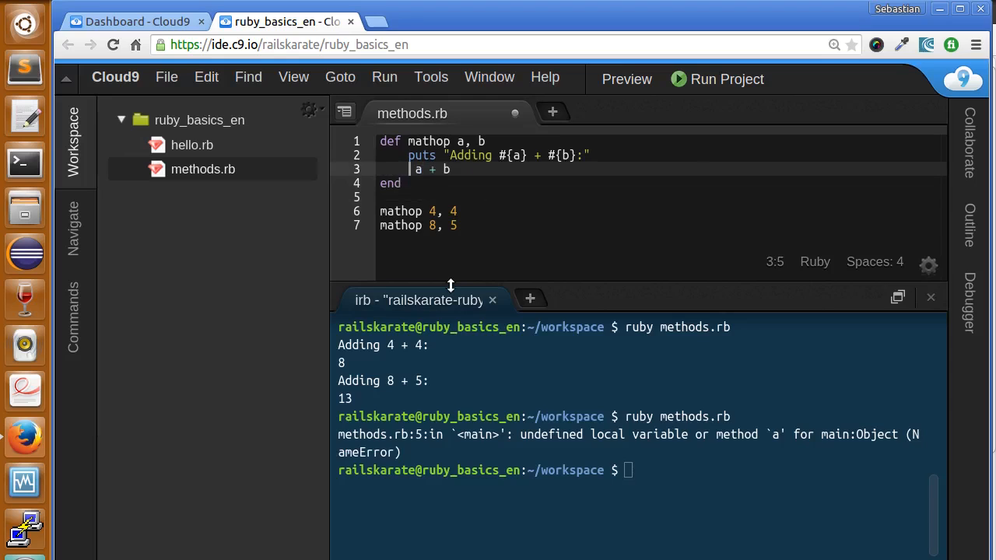
type("return")
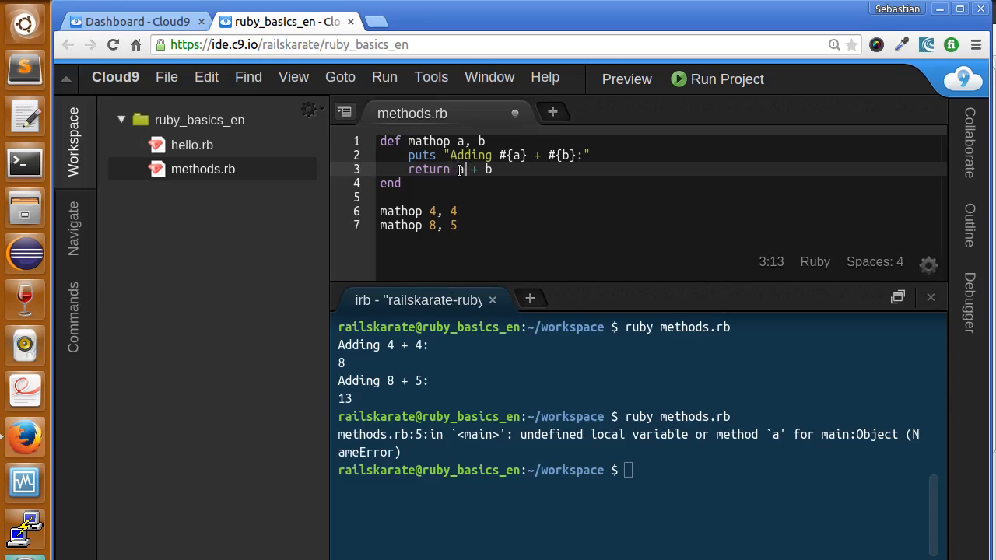
type("a")
left_click(636, 471)
type("ruby methods.rb")
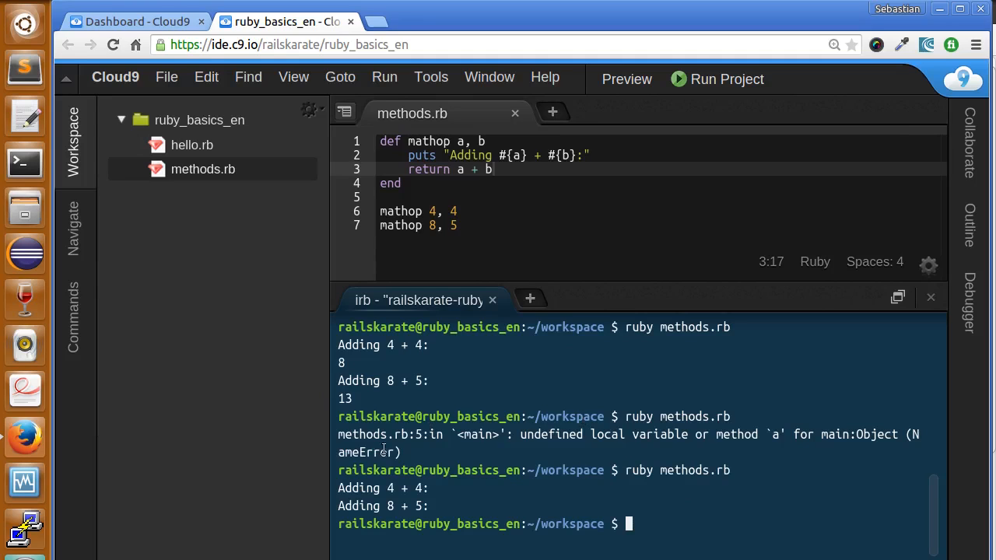
left_click(408, 155)
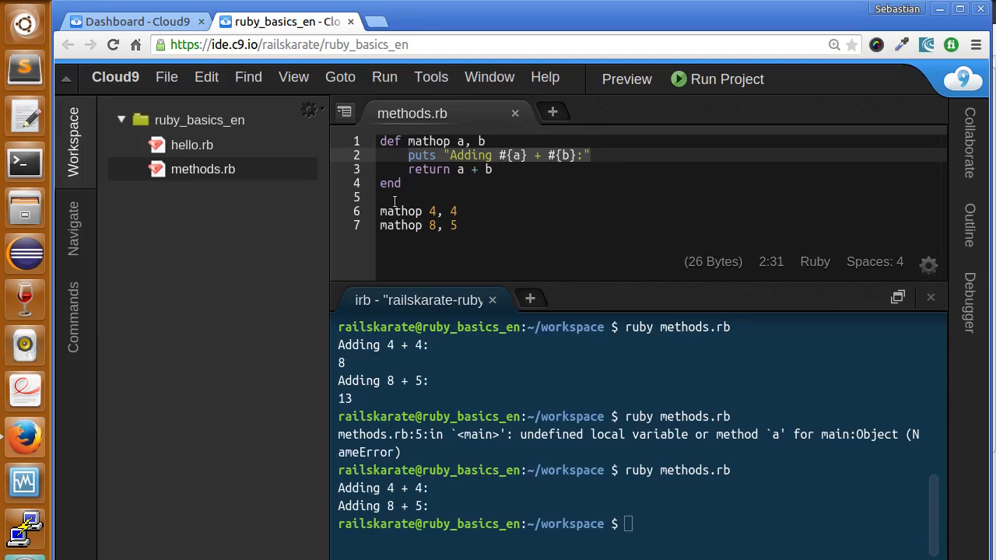
- Prefix both mathop calls with puts and rerun ruby methods.rb
double_click(400, 210)
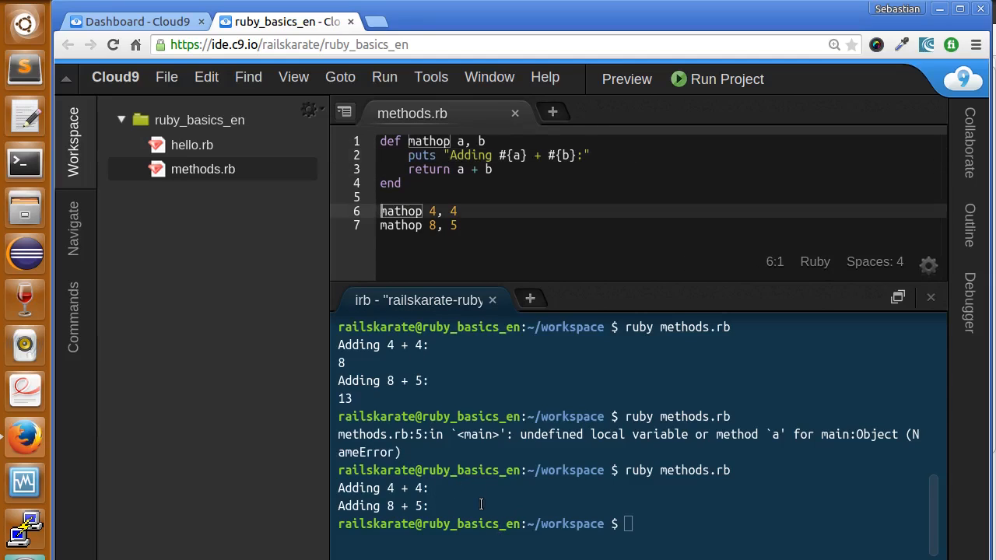
type("puts")
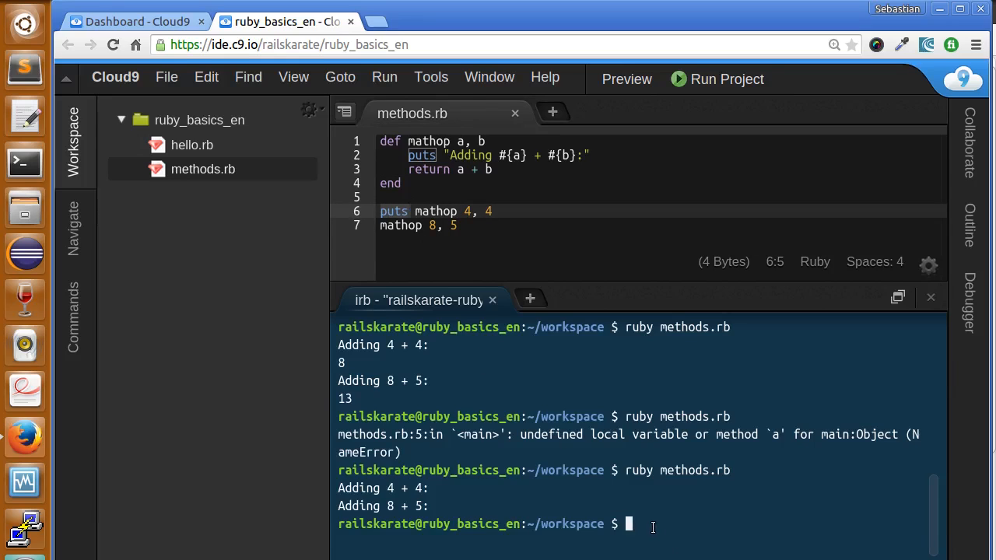
type("ruby methods.rb")
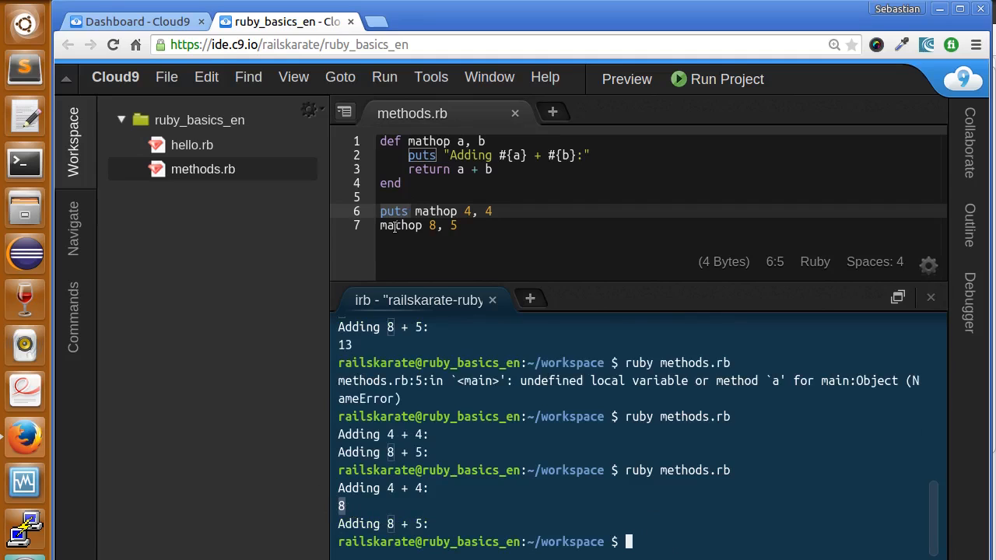
type("puts")
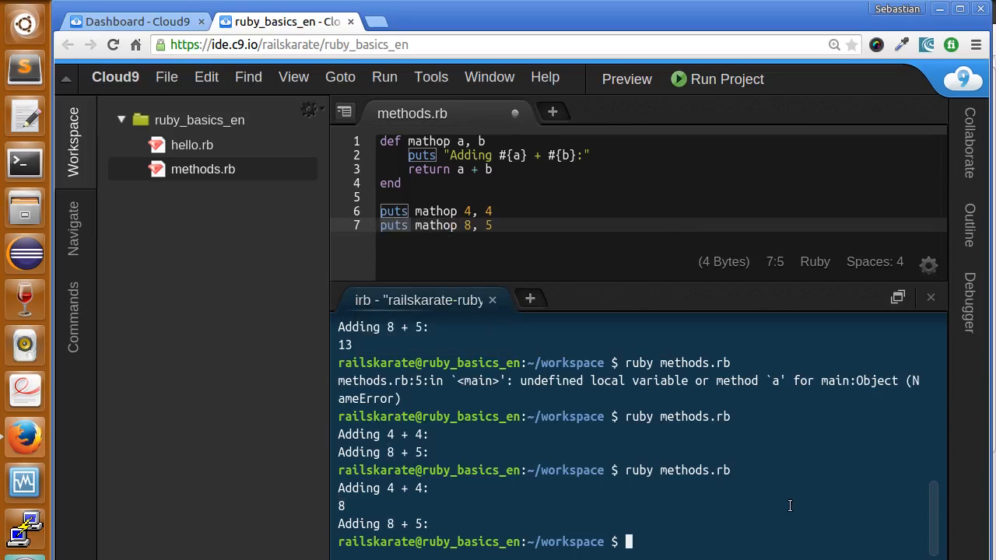
scroll("down", 3)
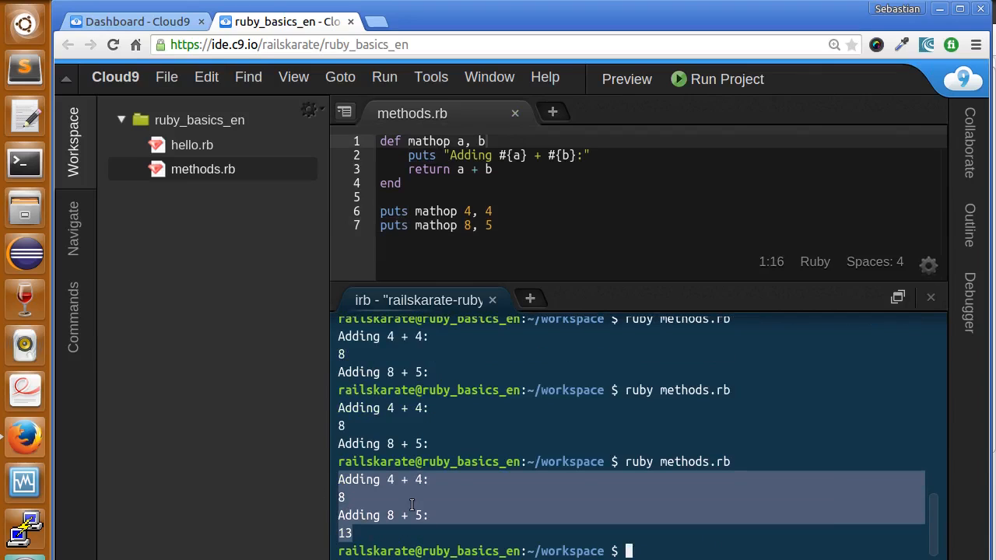
mouse_move(438, 239)
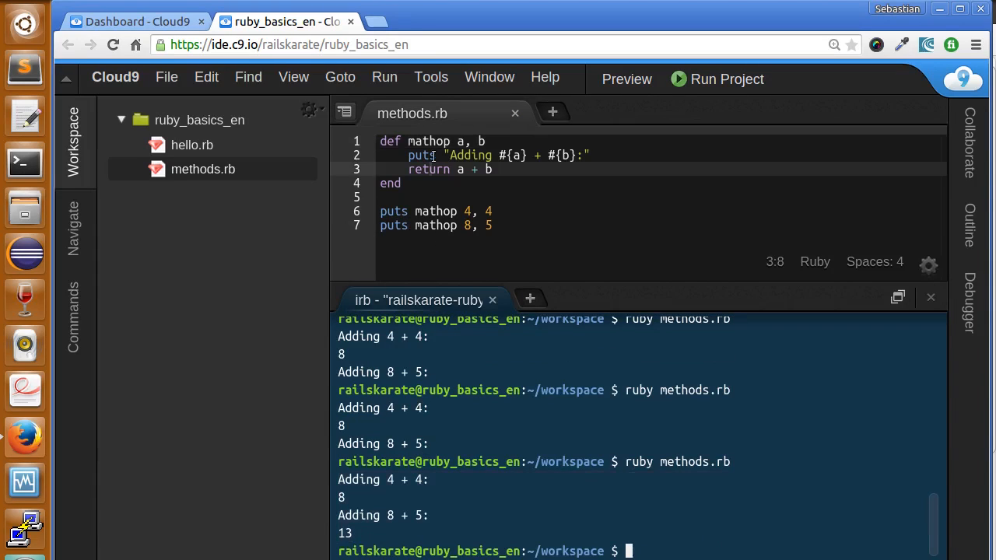
- Delete return from the a + b line and add an empty line after it
double_click(428, 170)
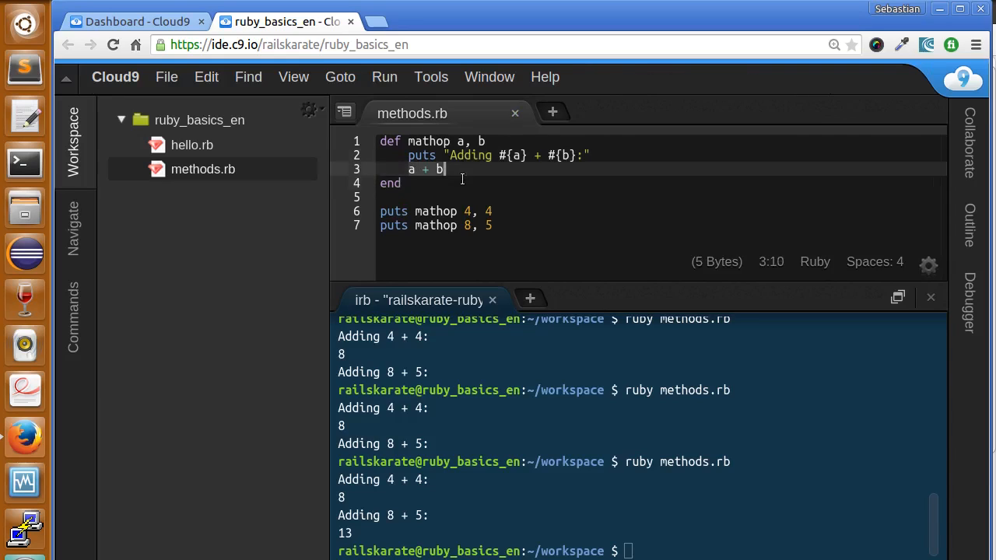
left_click(421, 169)
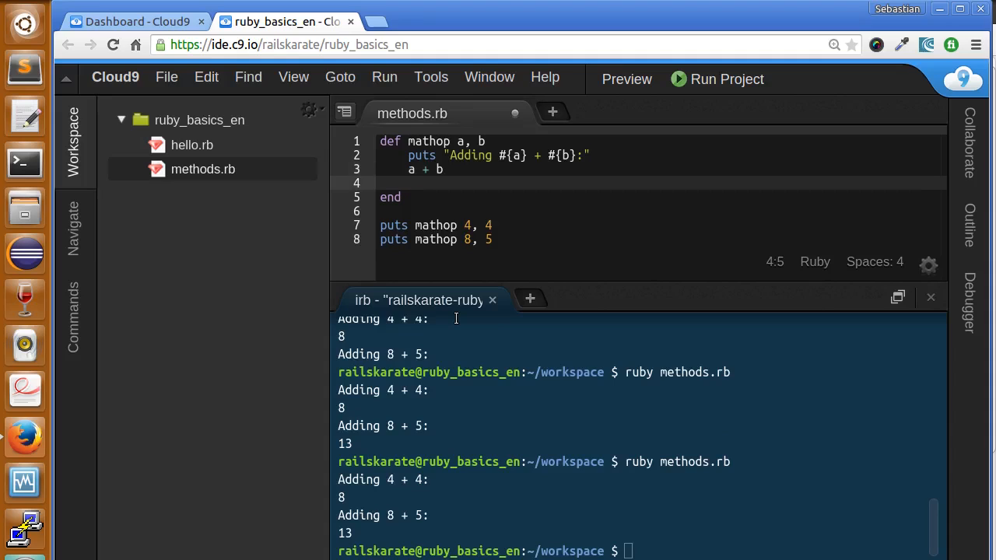
- Add puts a - b as the last line of mathop
type("puts \"")
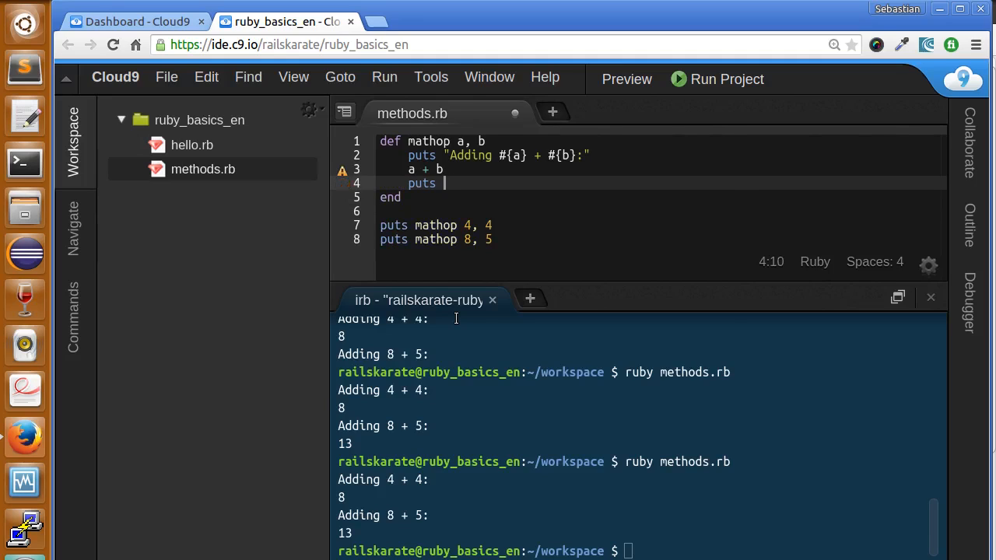
type("a")
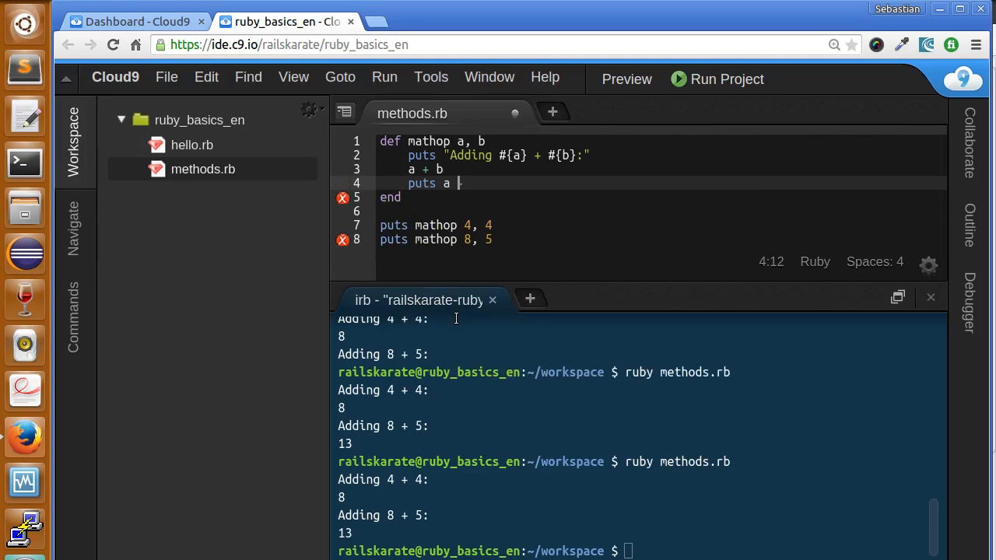
type("-")
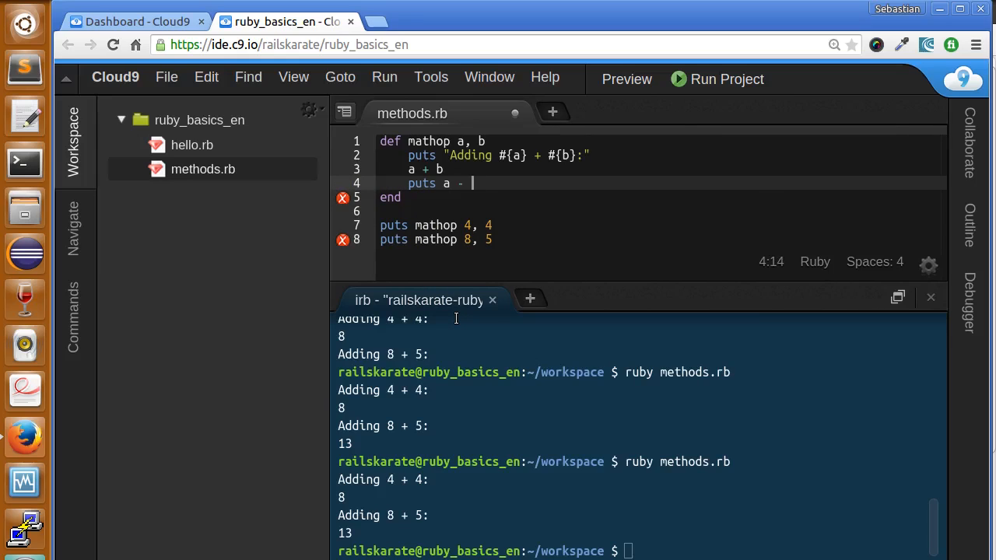
type("b")
left_click(642, 551)
type("ruby methods.rb")
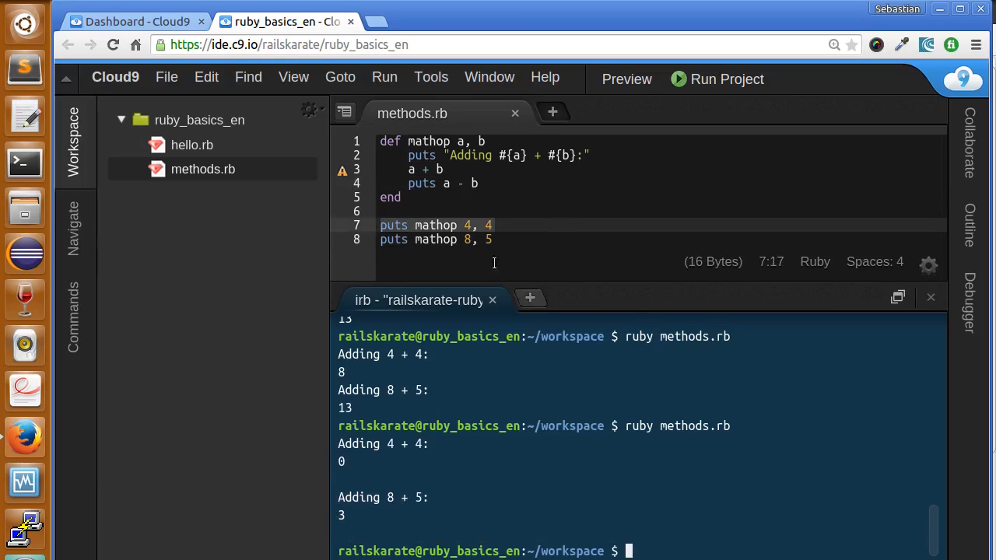
- Put return back in front of a + b on line 3
left_click(410, 169)
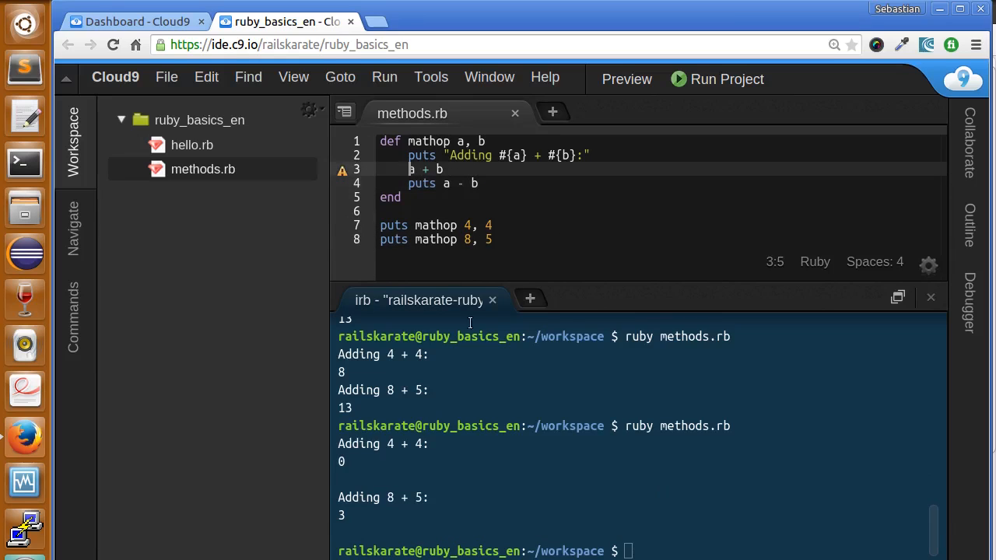
type("return")
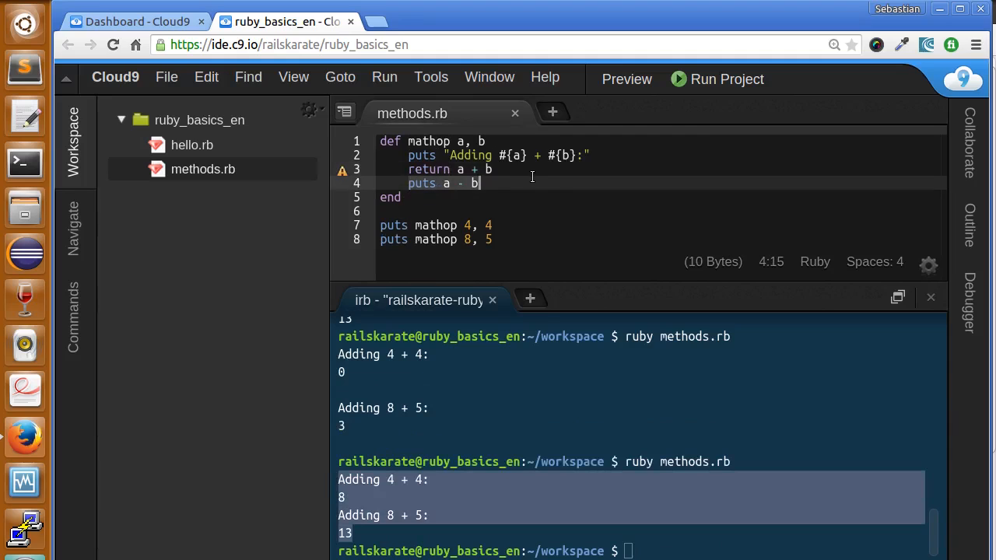
mouse_move(514, 189)
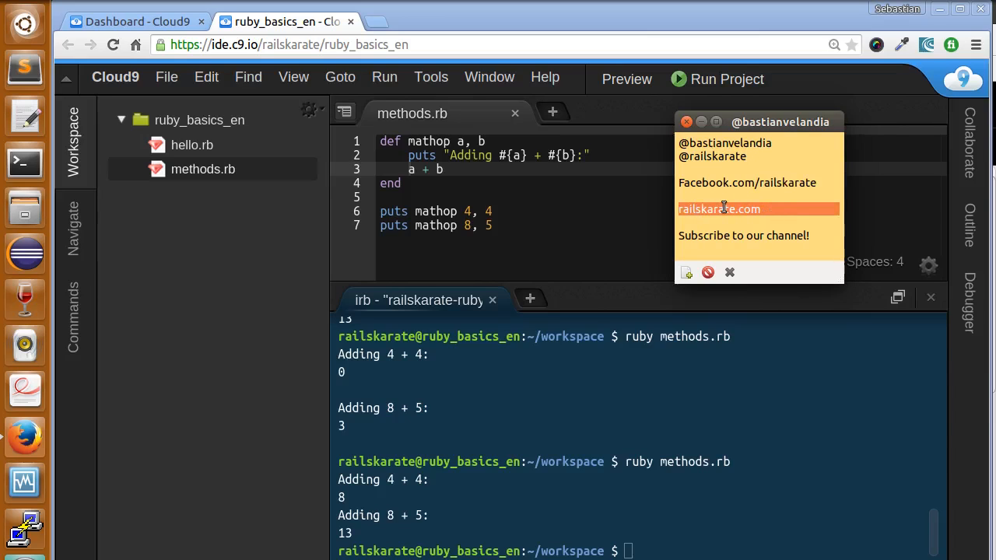
mouse_move(743, 235)
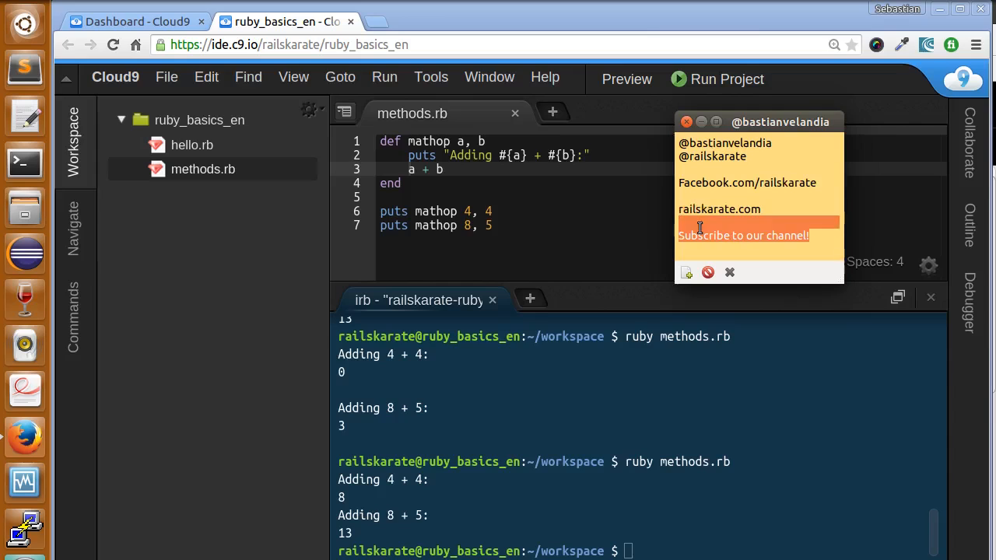